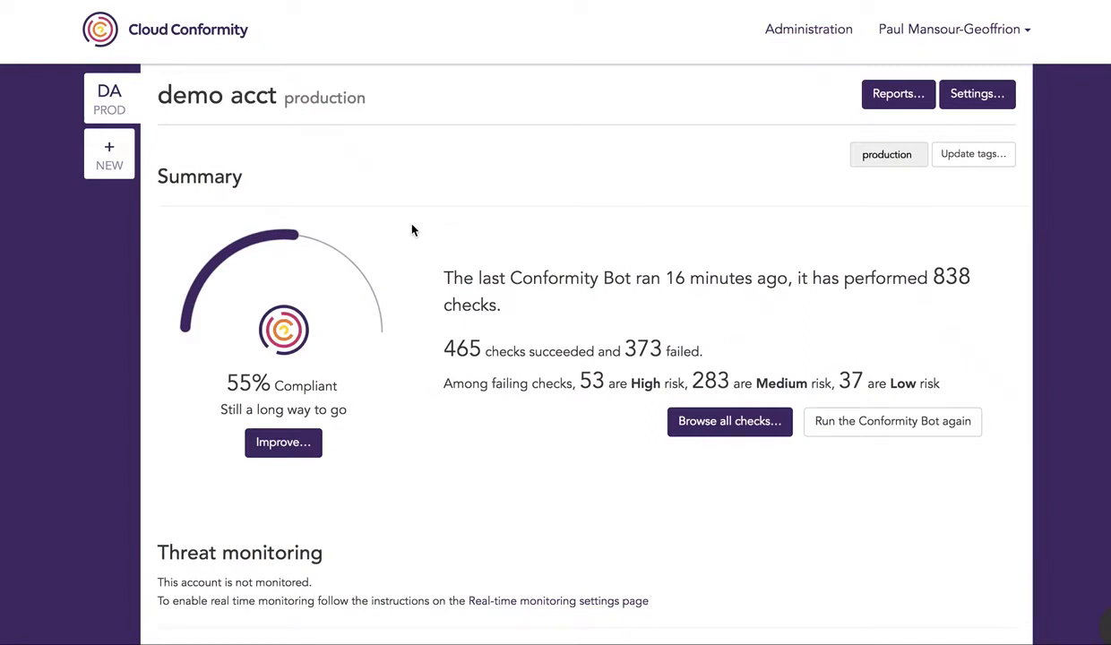
# View the real-time monitoring setup Requirements and the CloudTrail rule's 'Using AWS Console' multi-region steps.
pyautogui.scroll(-3)
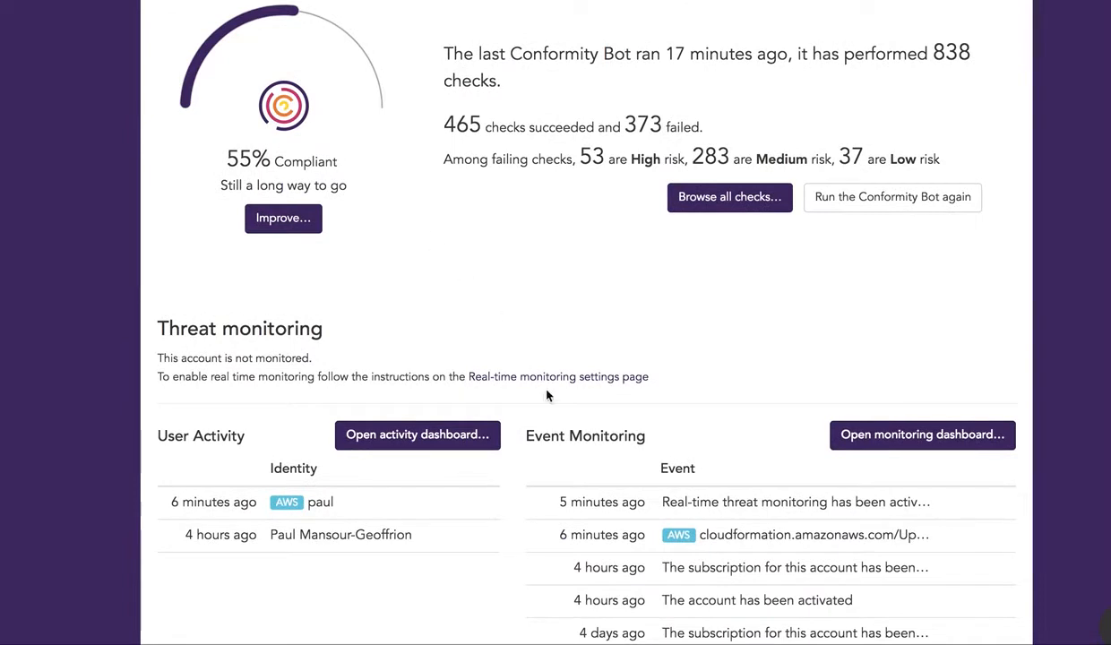
pyautogui.moveTo(553, 385)
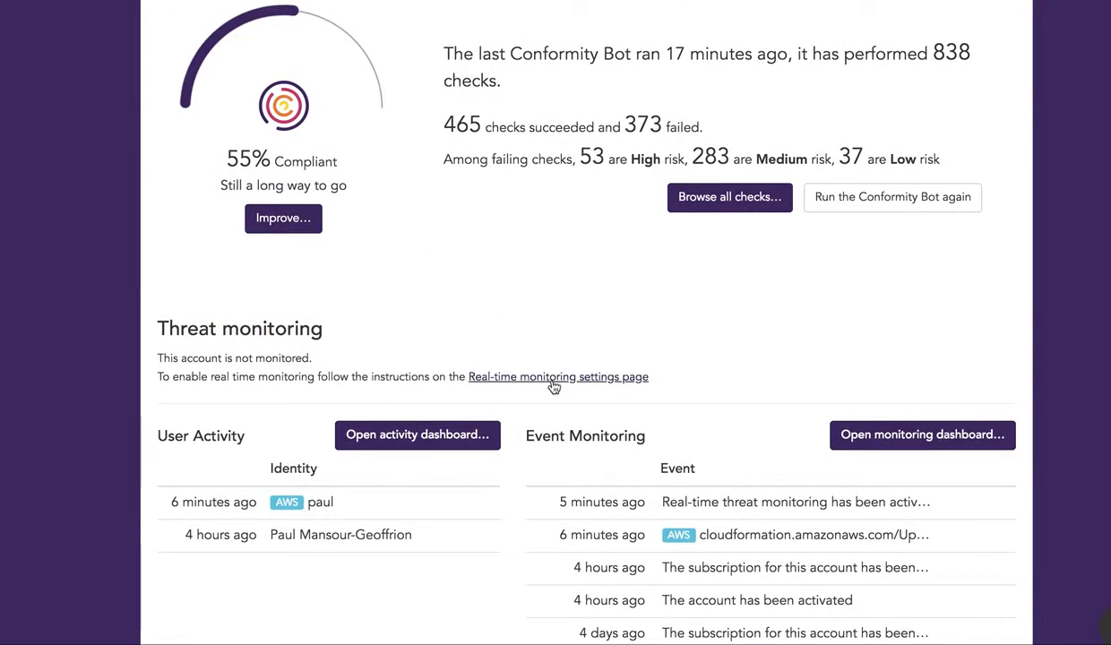
pyautogui.moveTo(552, 386)
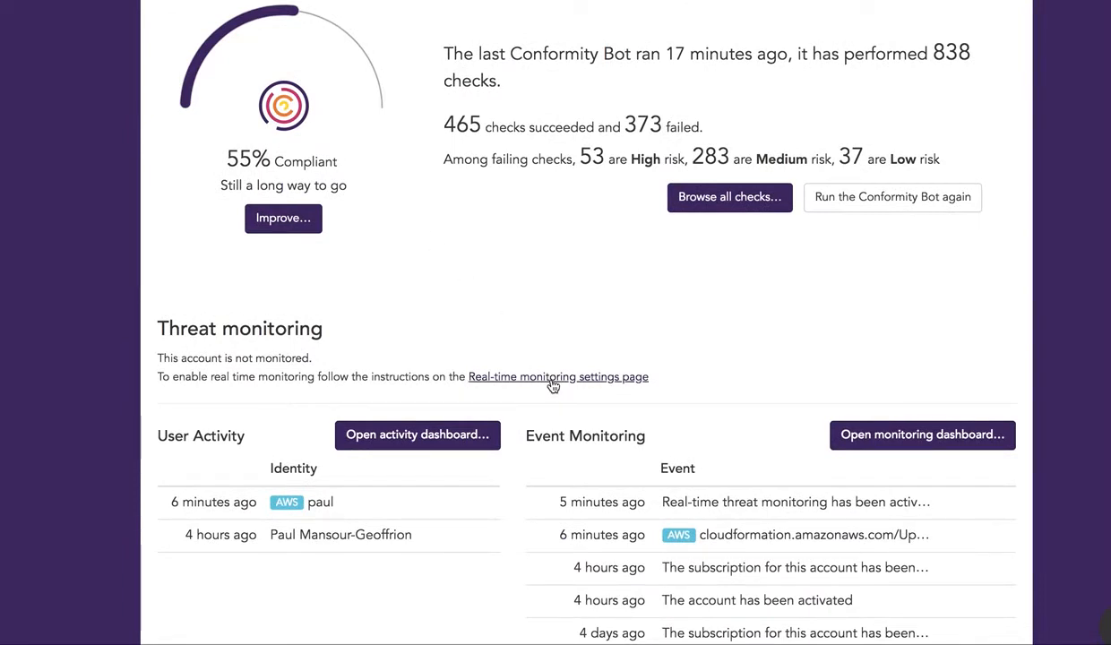
pyautogui.click(558, 377)
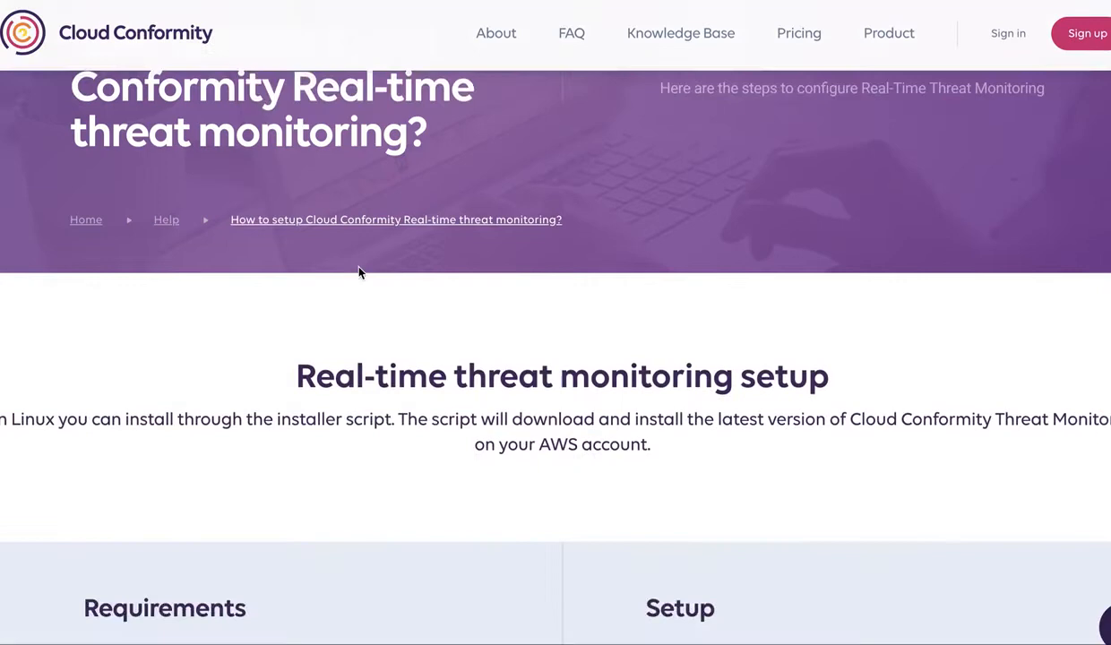
pyautogui.scroll(-3)
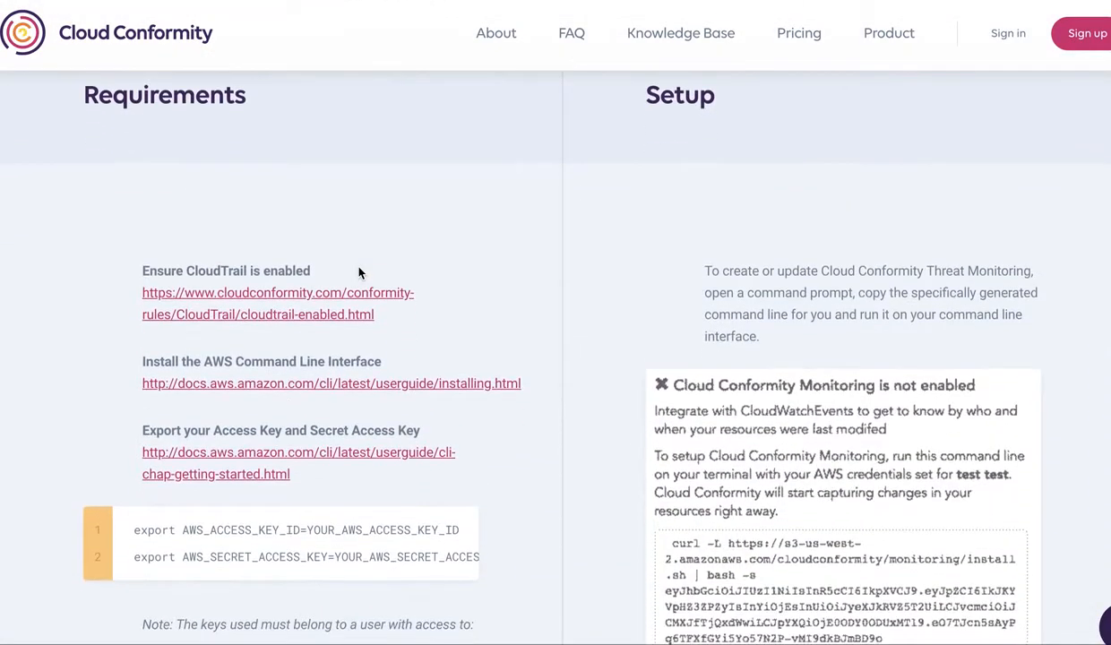
pyautogui.scroll(-3)
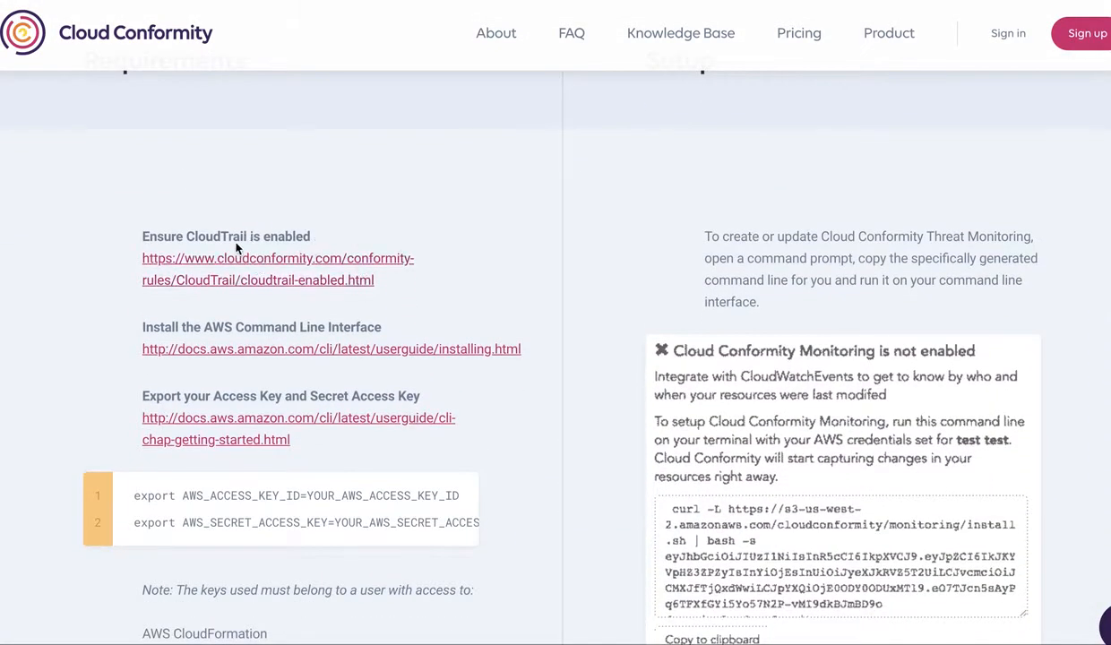
pyautogui.moveTo(301, 242)
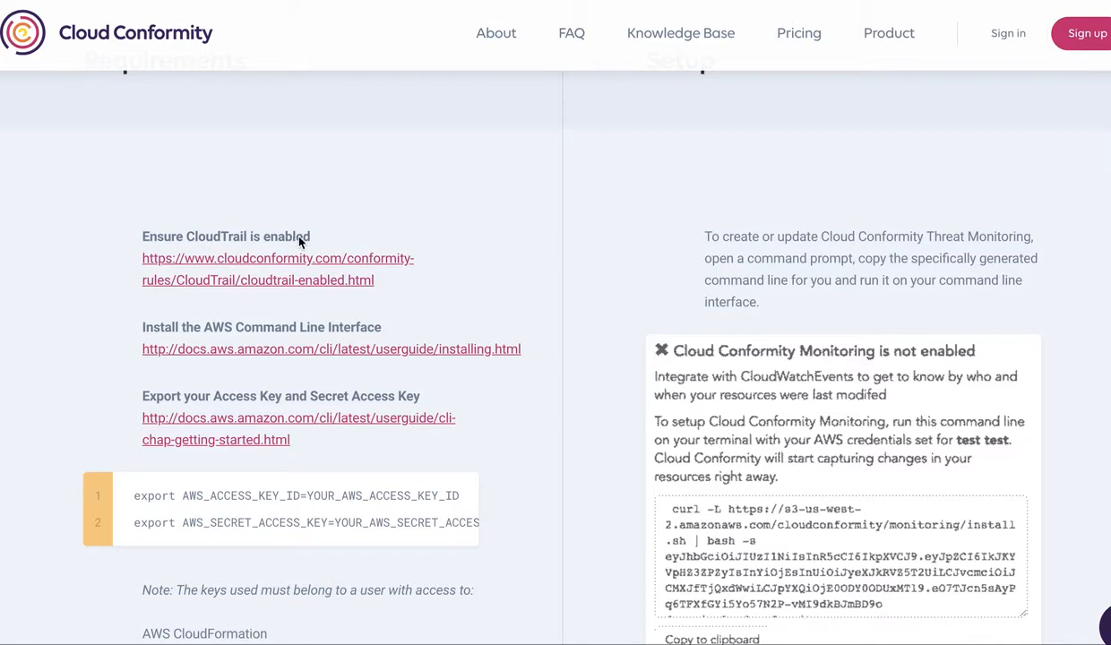
pyautogui.moveTo(305, 260)
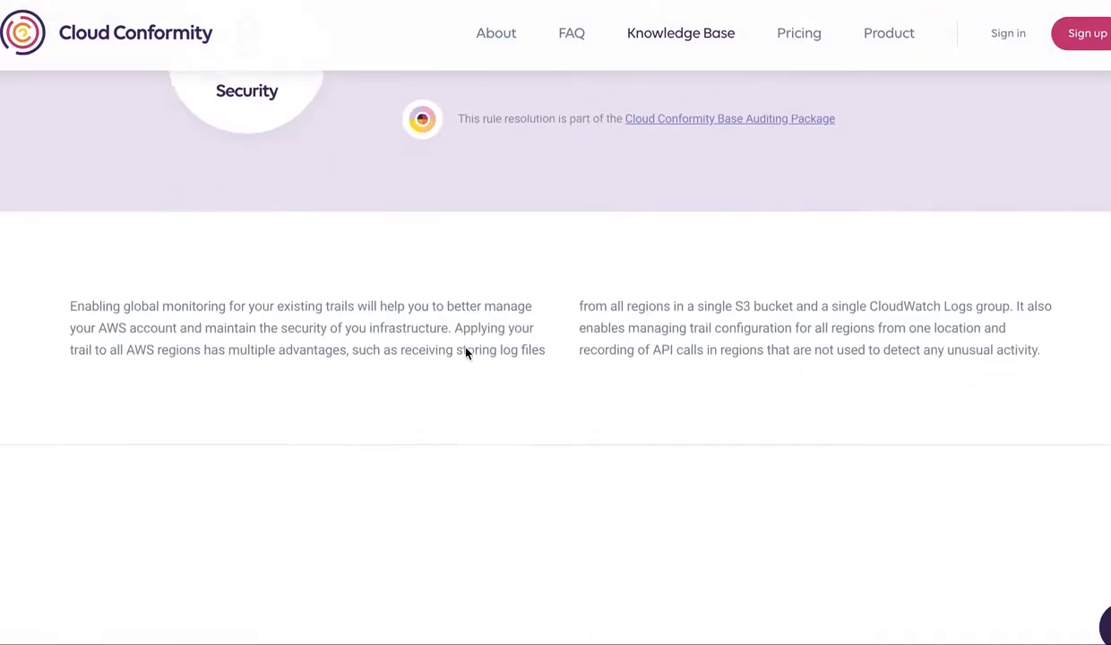
pyautogui.scroll(-3)
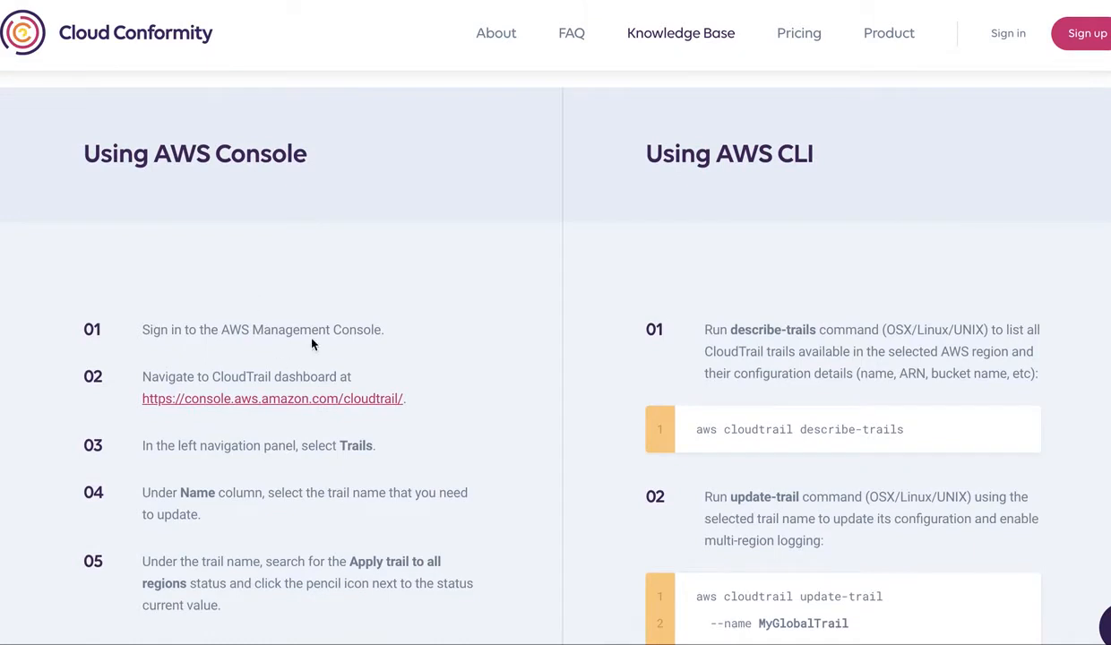
pyautogui.moveTo(558, 50)
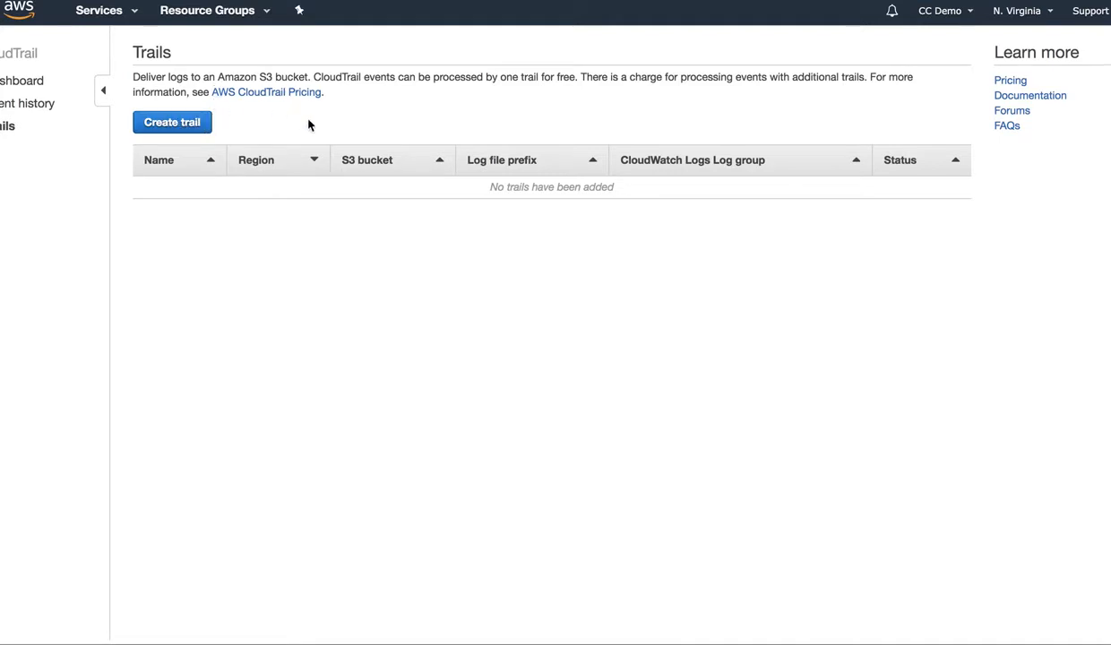
# Begin a new CloudTrail trail and name it cc-monitoring.
pyautogui.click(172, 122)
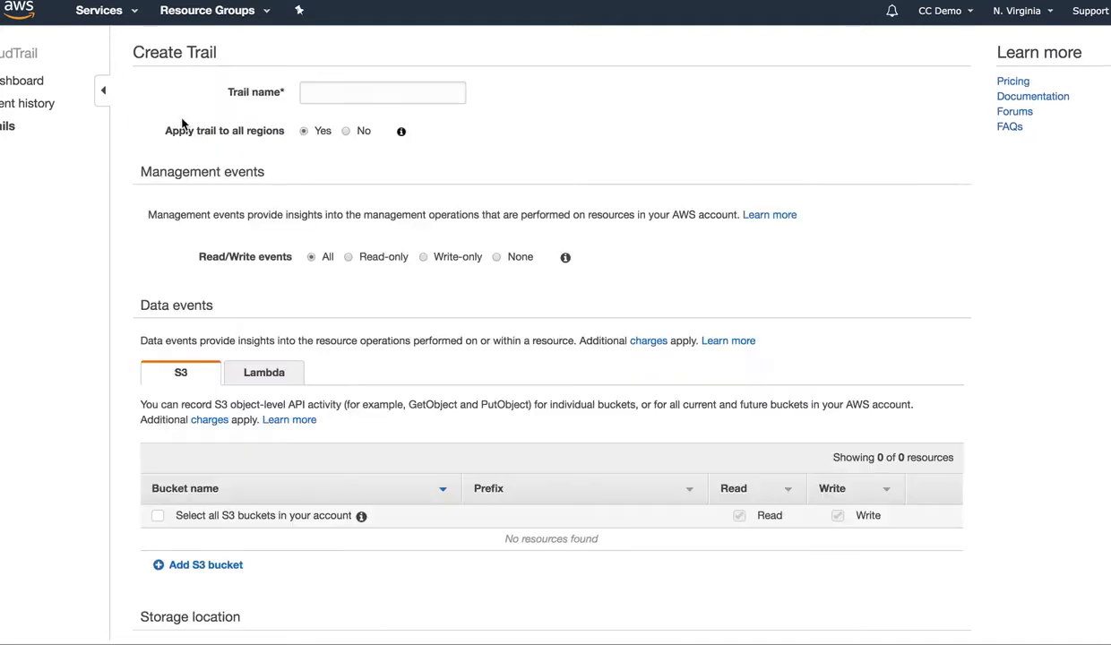
pyautogui.click(381, 93)
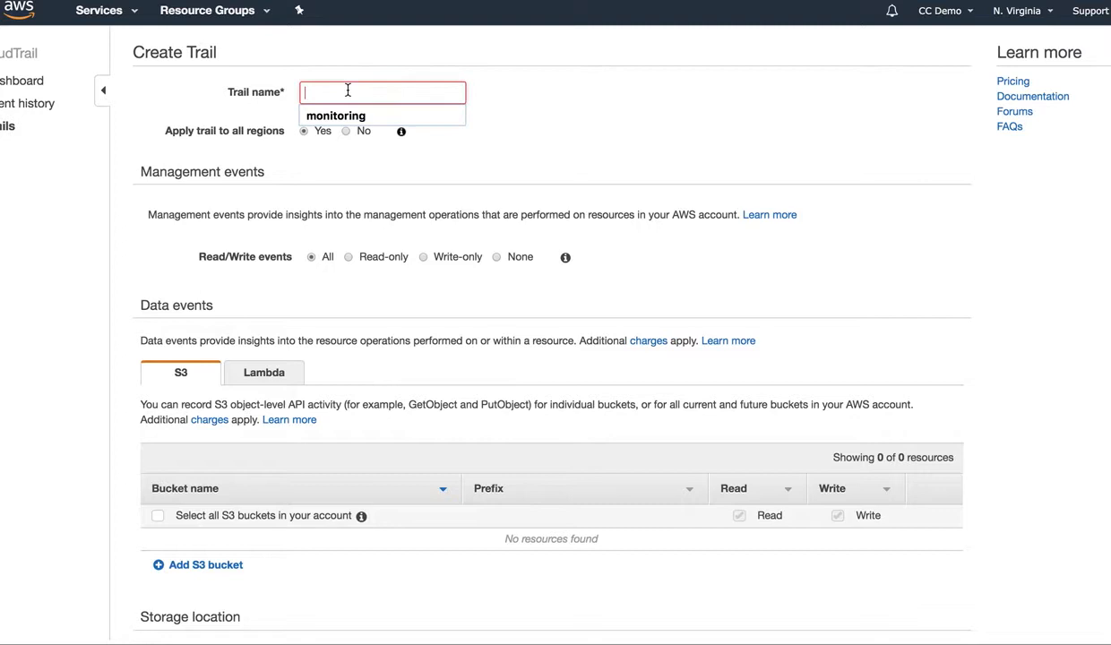
pyautogui.write('cc-monito')
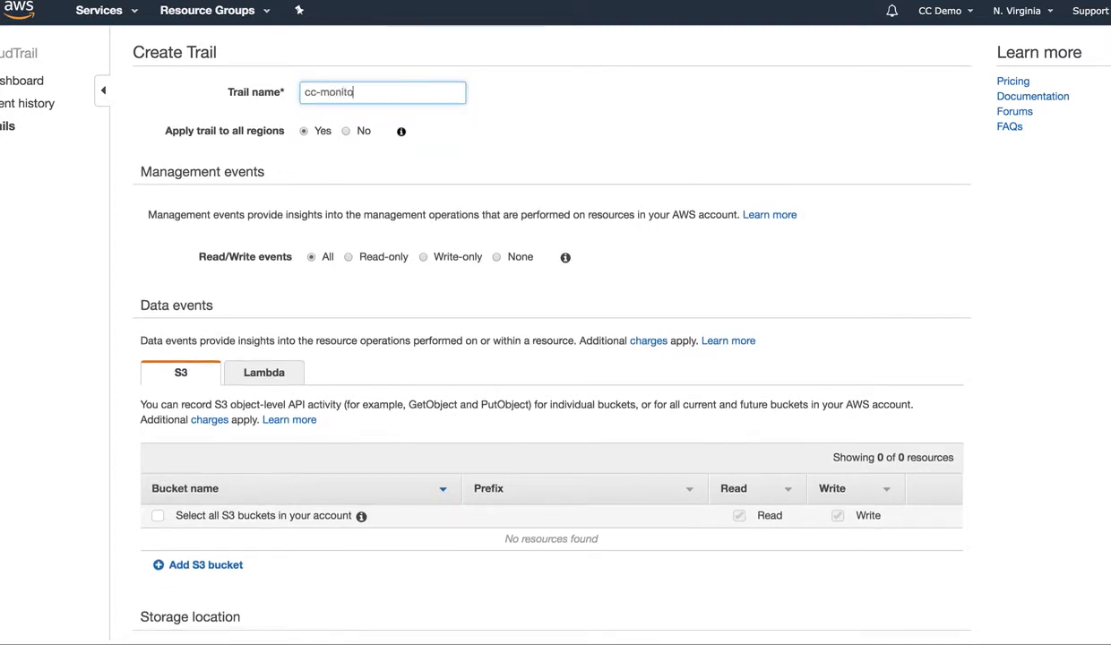
pyautogui.write('ring')
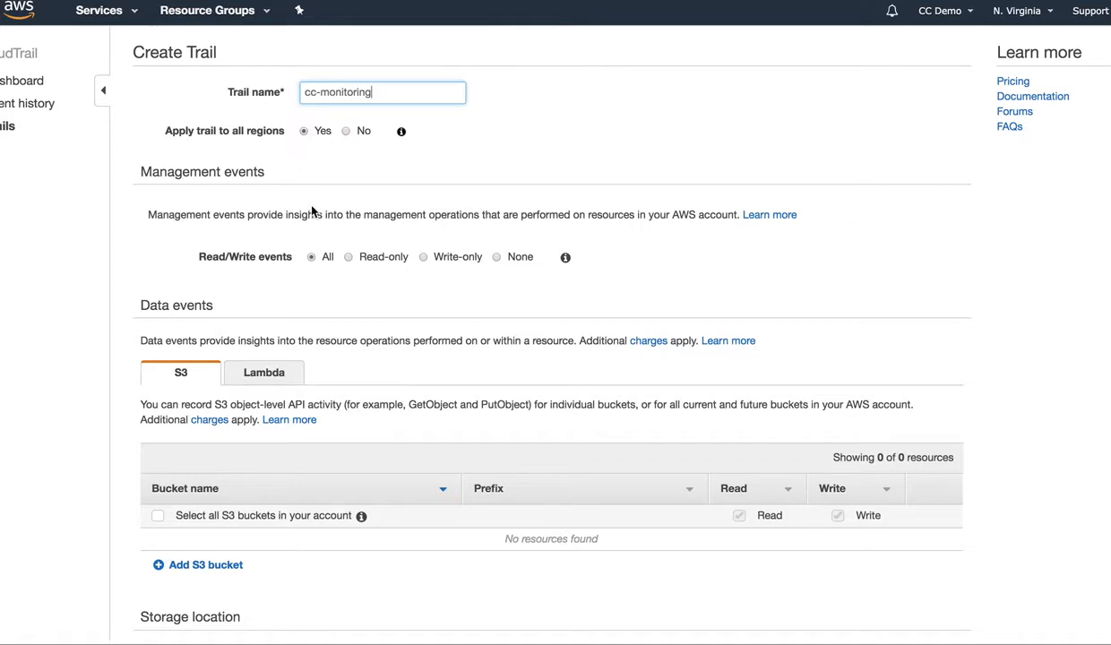
# Choose the existing cc-monitoring S3 bucket for log storage and create the trail.
pyautogui.scroll(-3)
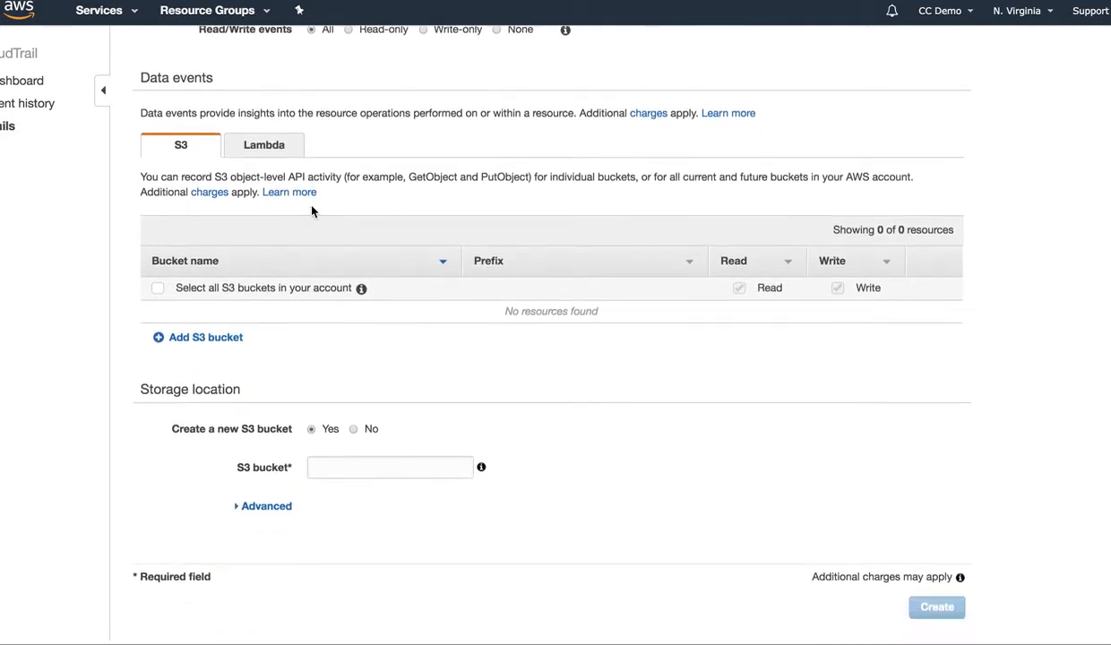
pyautogui.click(391, 466)
pyautogui.write('cc-monitoring')
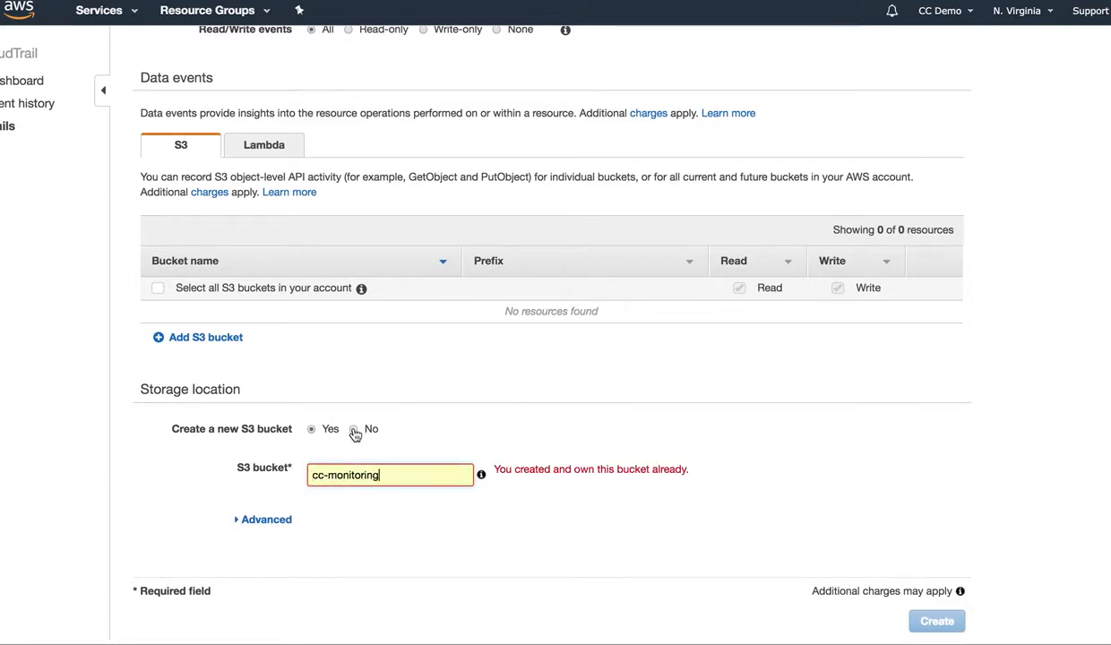
pyautogui.click(353, 430)
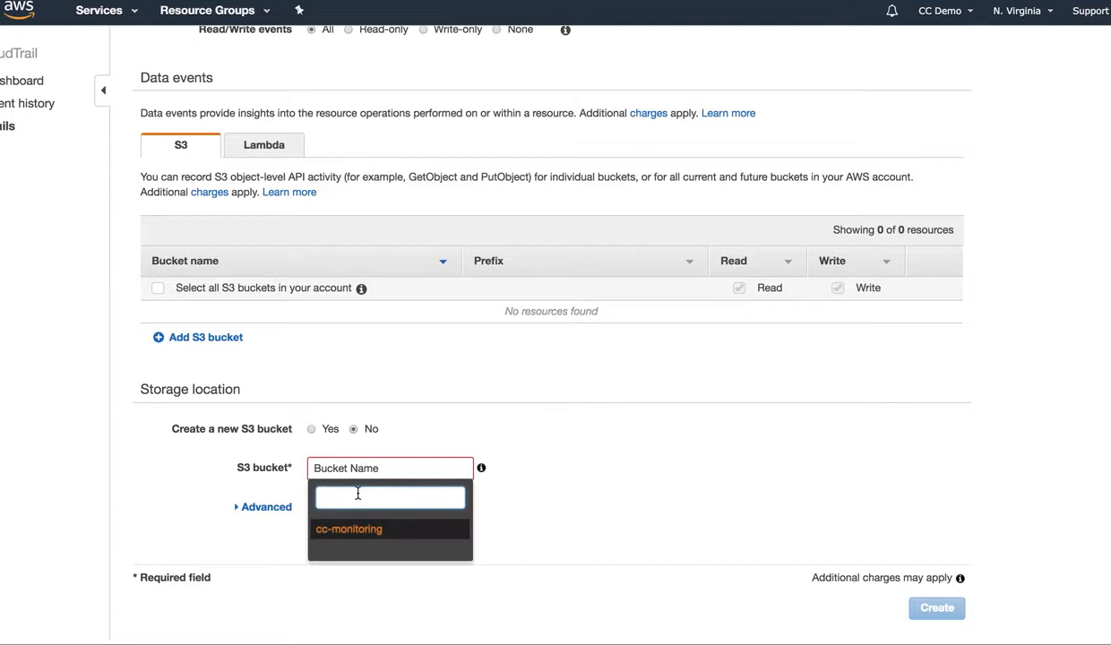
pyautogui.click(348, 528)
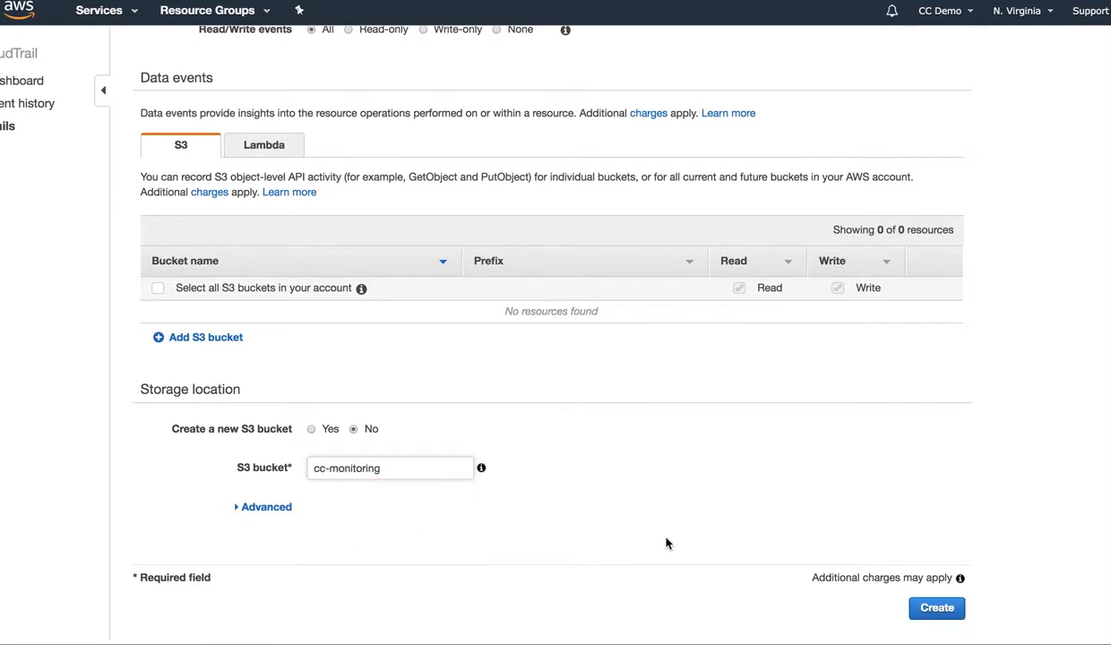
pyautogui.click(936, 607)
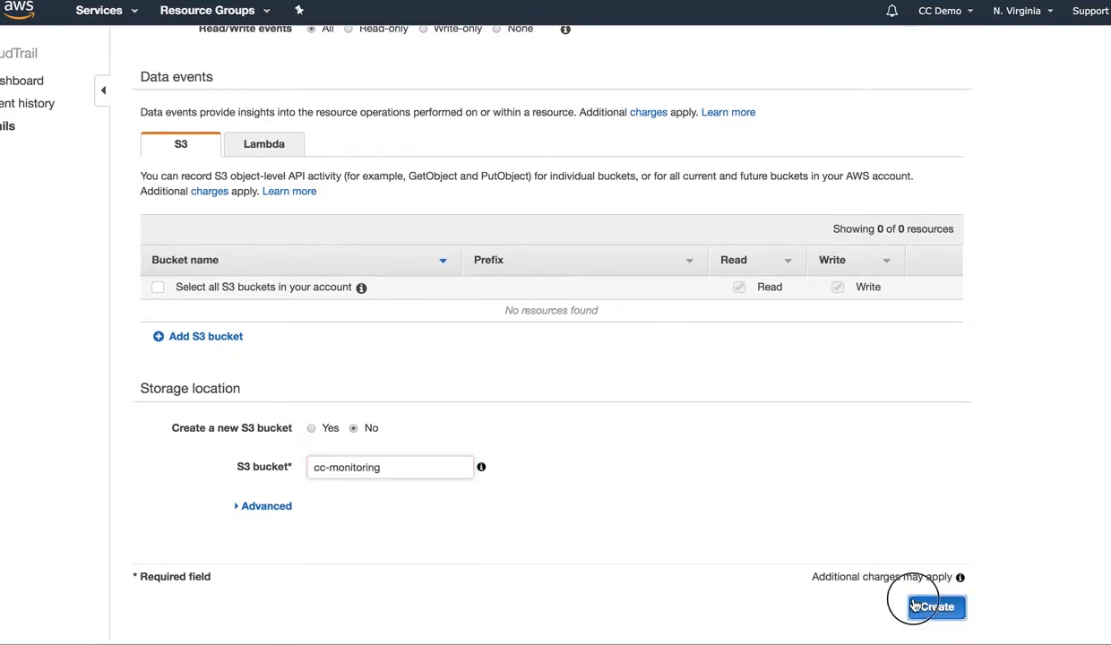
pyautogui.click(935, 606)
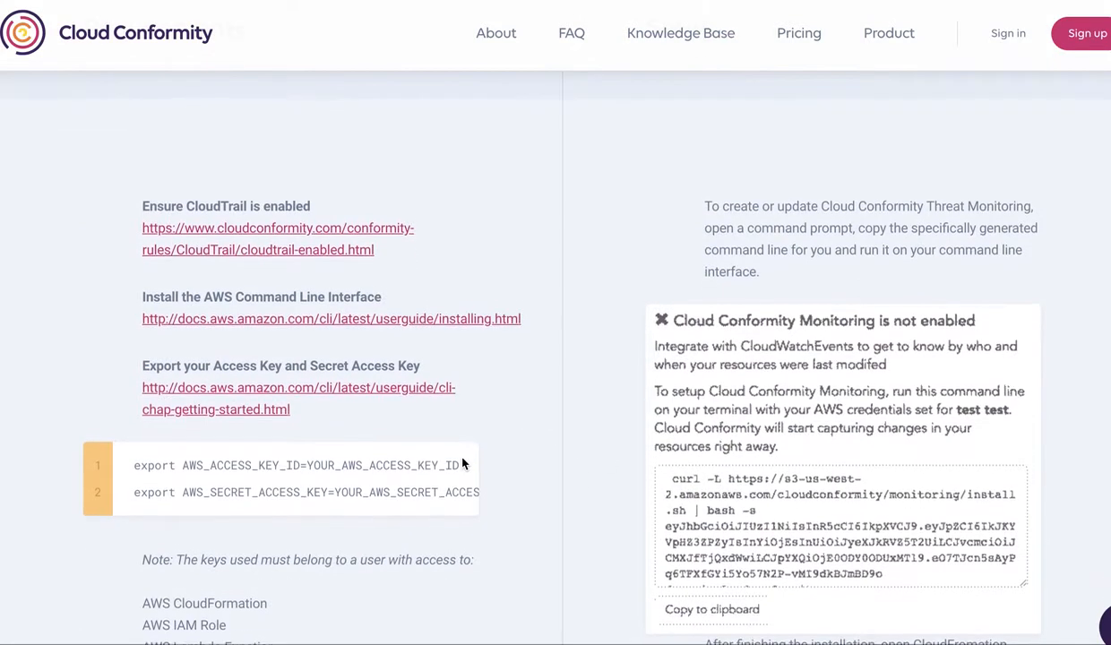
pyautogui.scroll(-3)
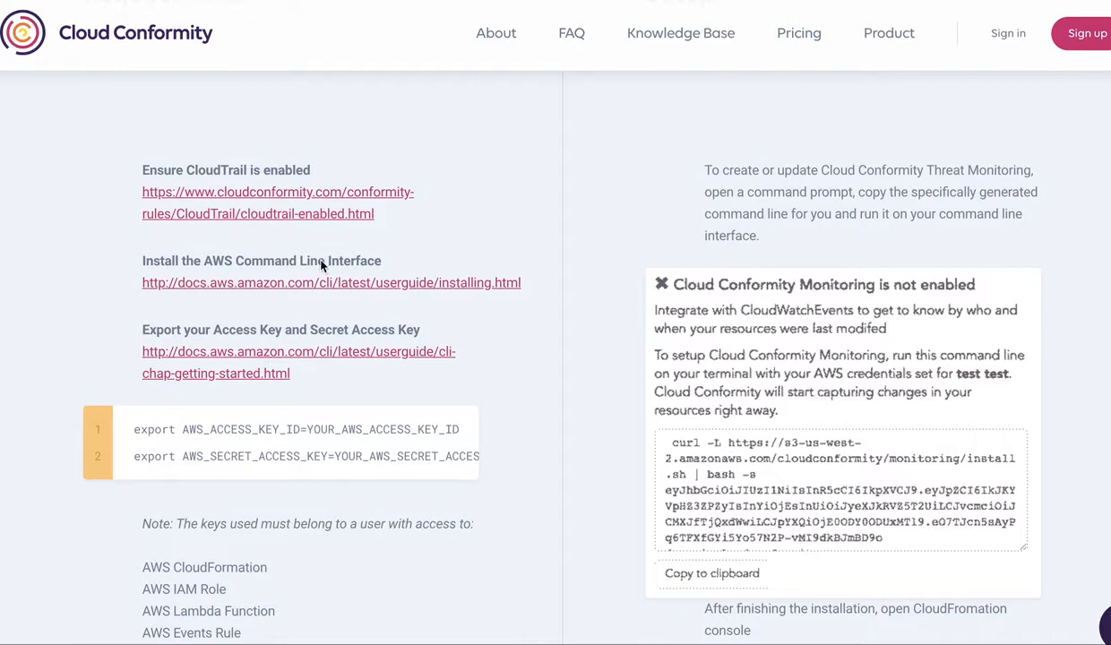
pyautogui.doubleClick(260, 262)
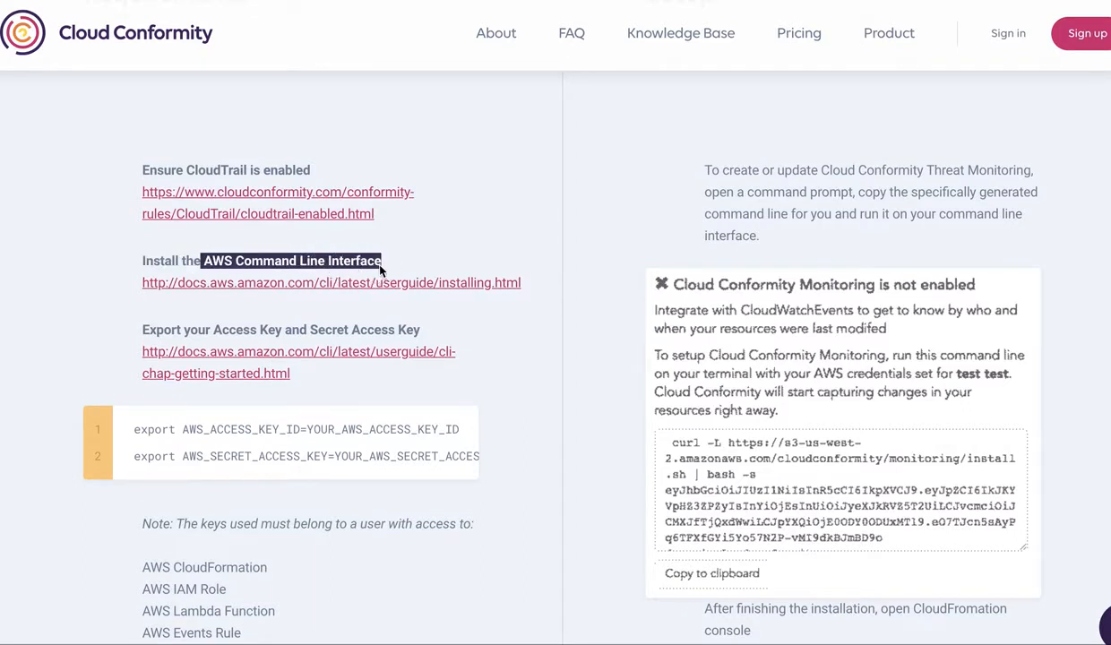
pyautogui.moveTo(386, 333)
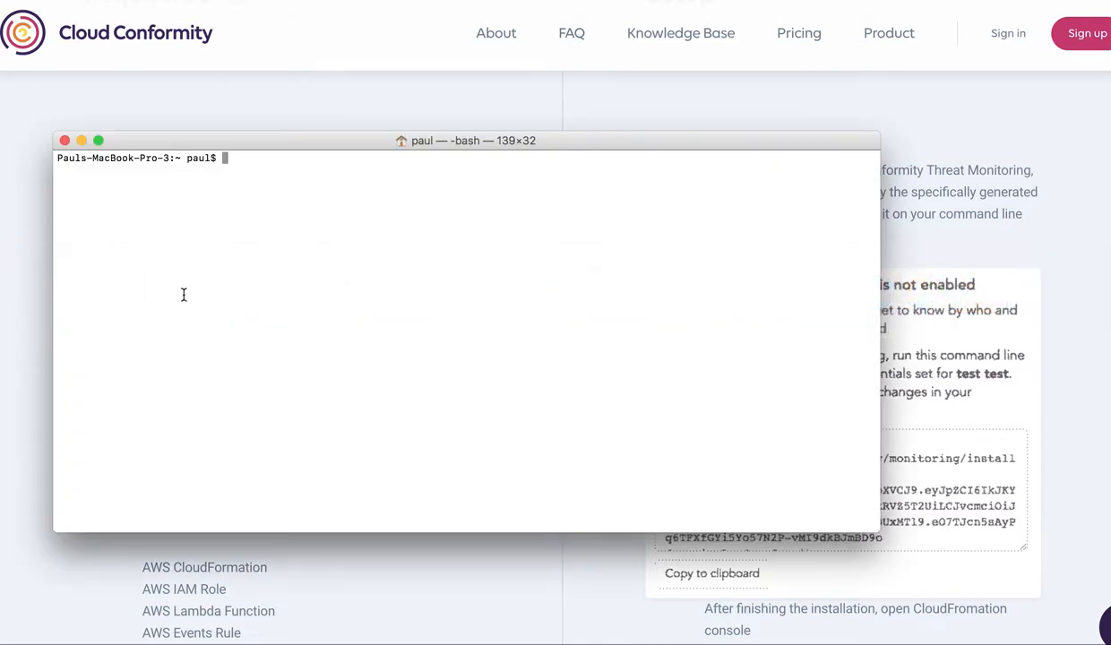
pyautogui.moveTo(305, 127)
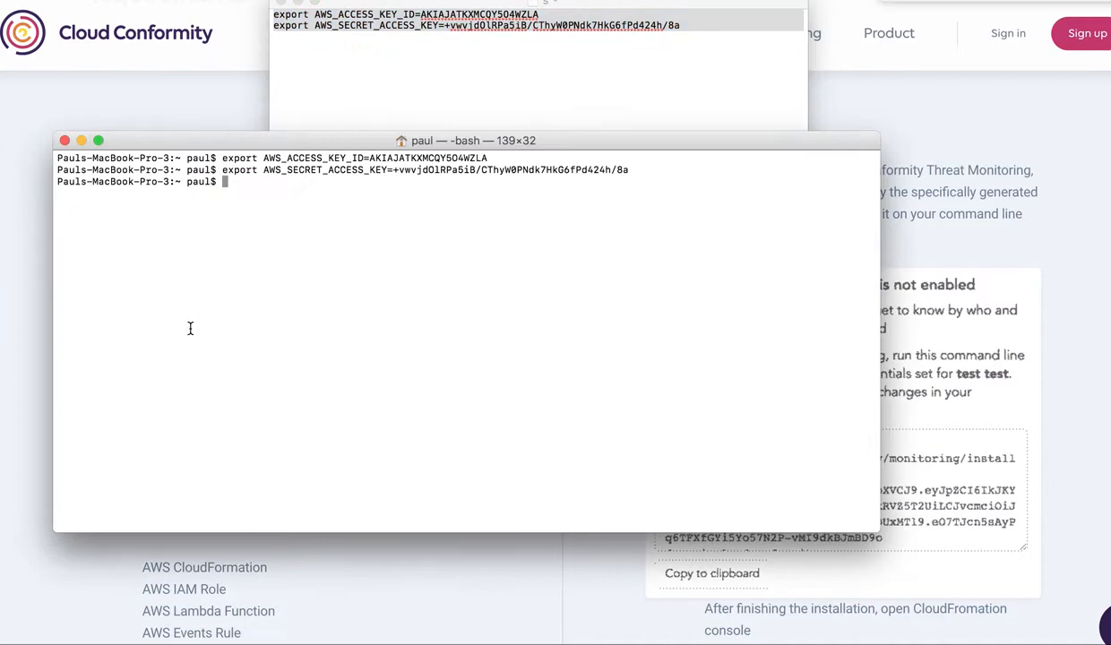
pyautogui.moveTo(197, 139)
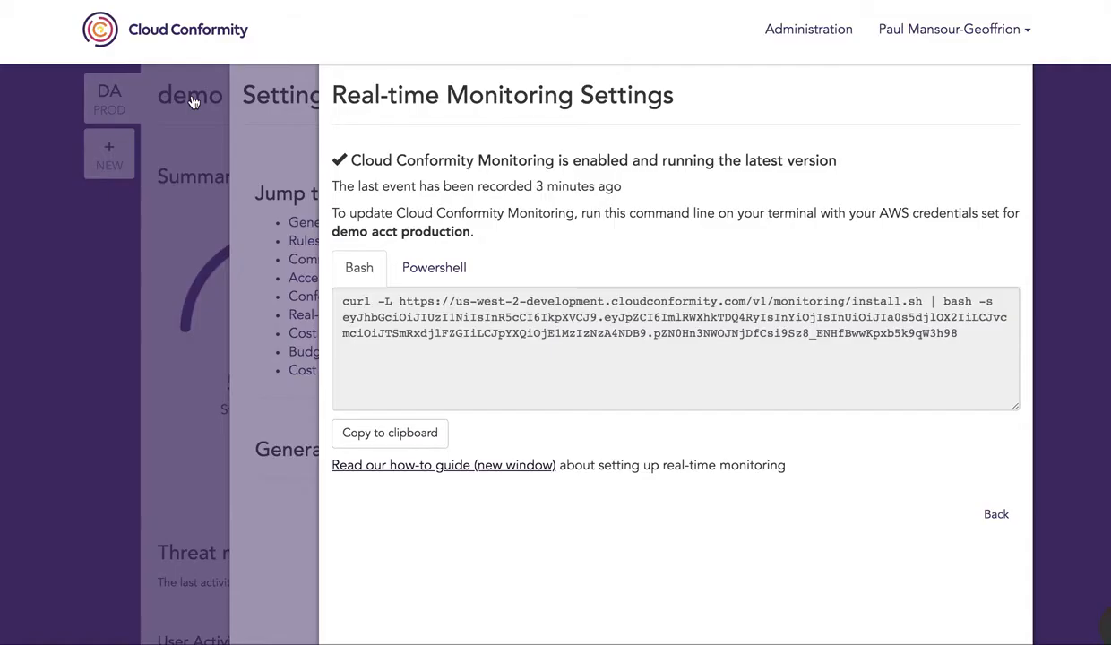
# Run the copied curl install command in Terminal to update CloudConformityMonitoring stacks, then go to S3 via Services.
pyautogui.click(389, 432)
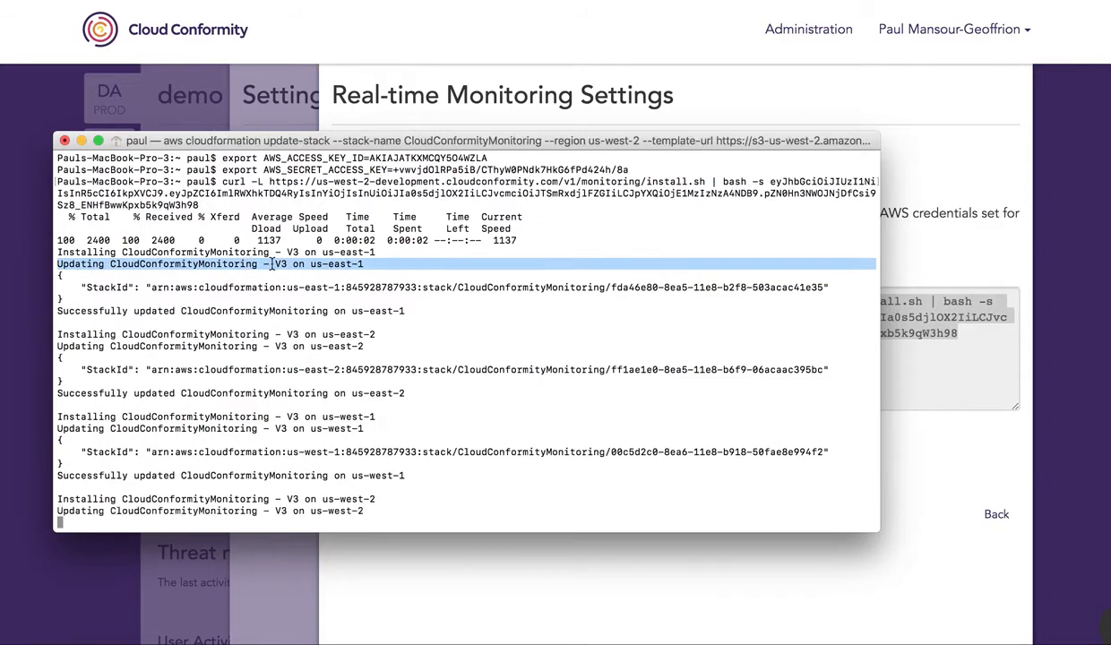
pyautogui.scroll(-3)
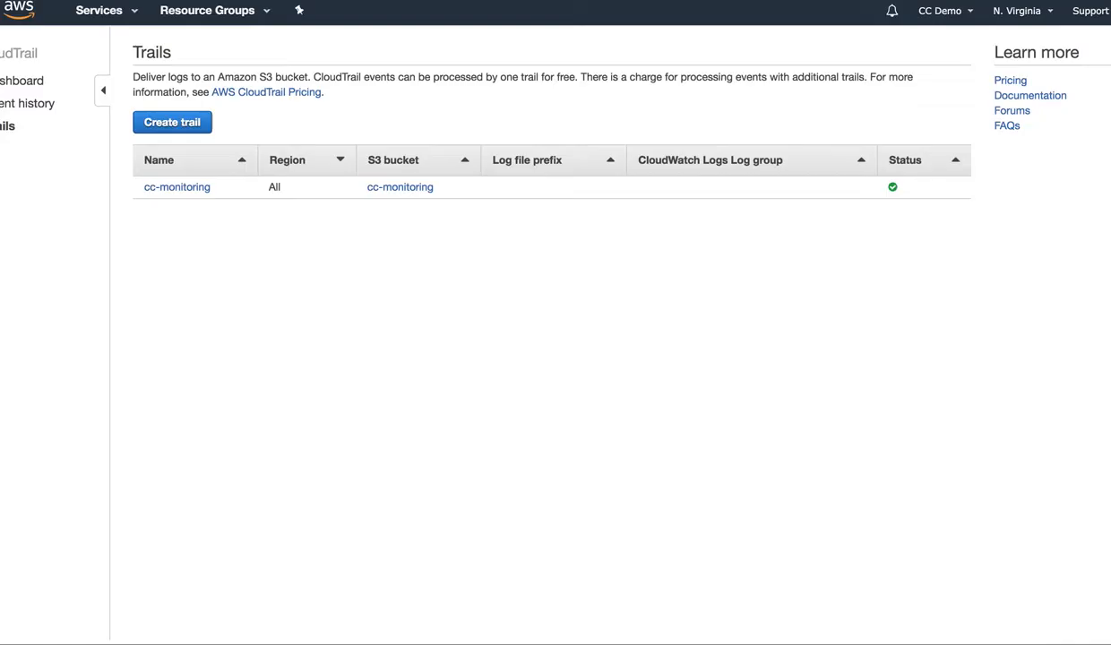
pyautogui.click(101, 13)
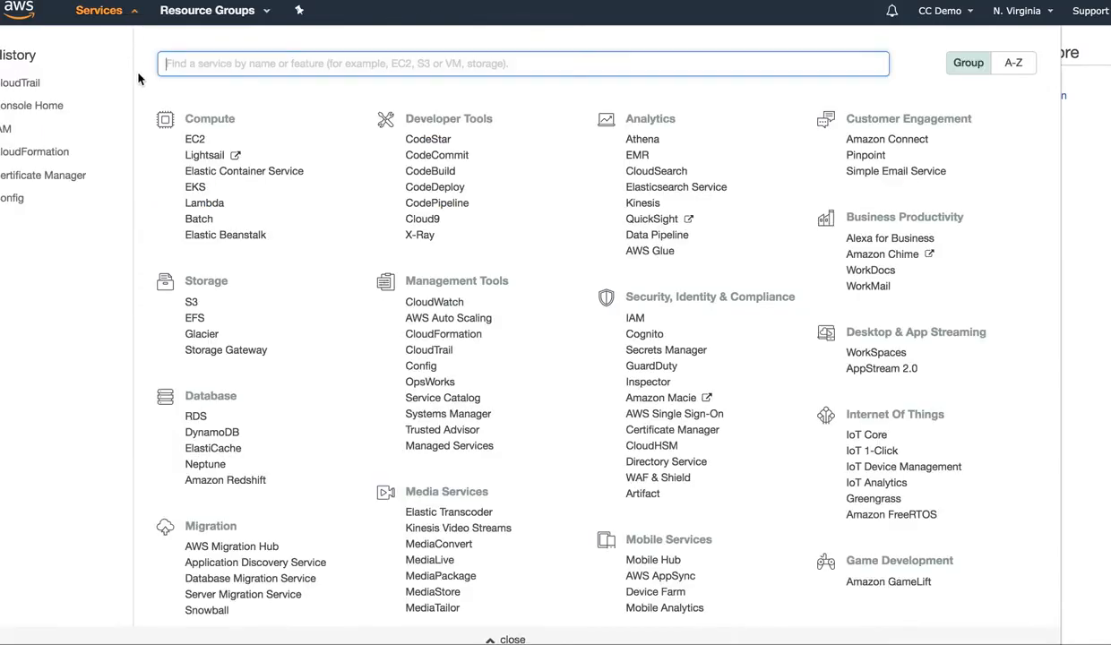
pyautogui.click(190, 301)
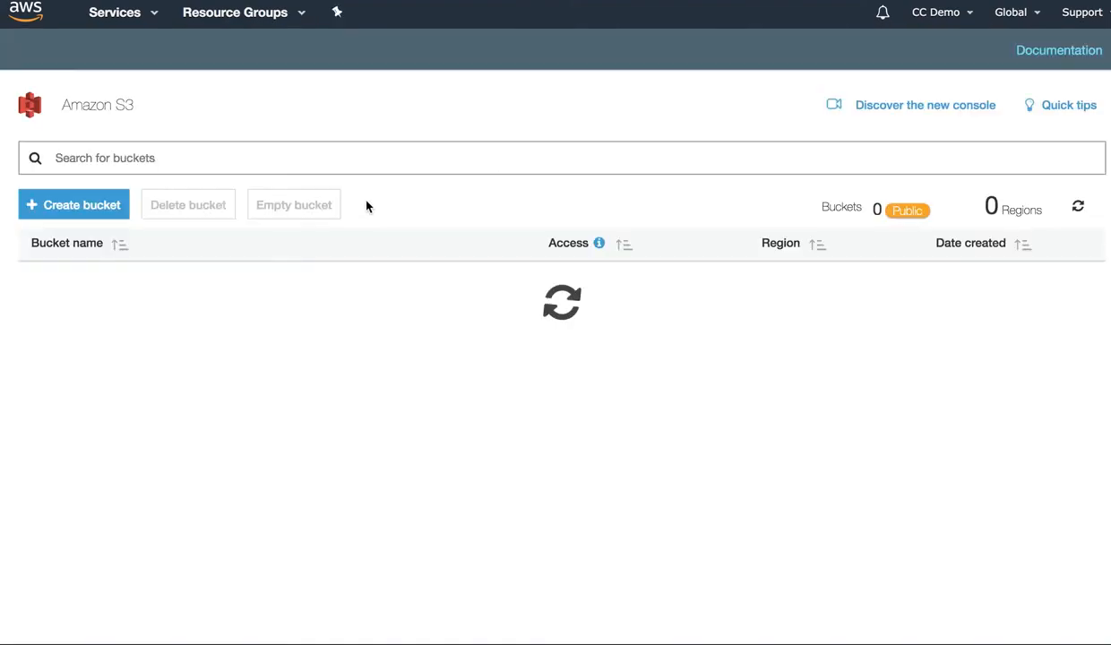
# Create the S3 bucket test-bucket-monitoring-2 in US East (N. Virginia) through the review steps.
pyautogui.click(73, 204)
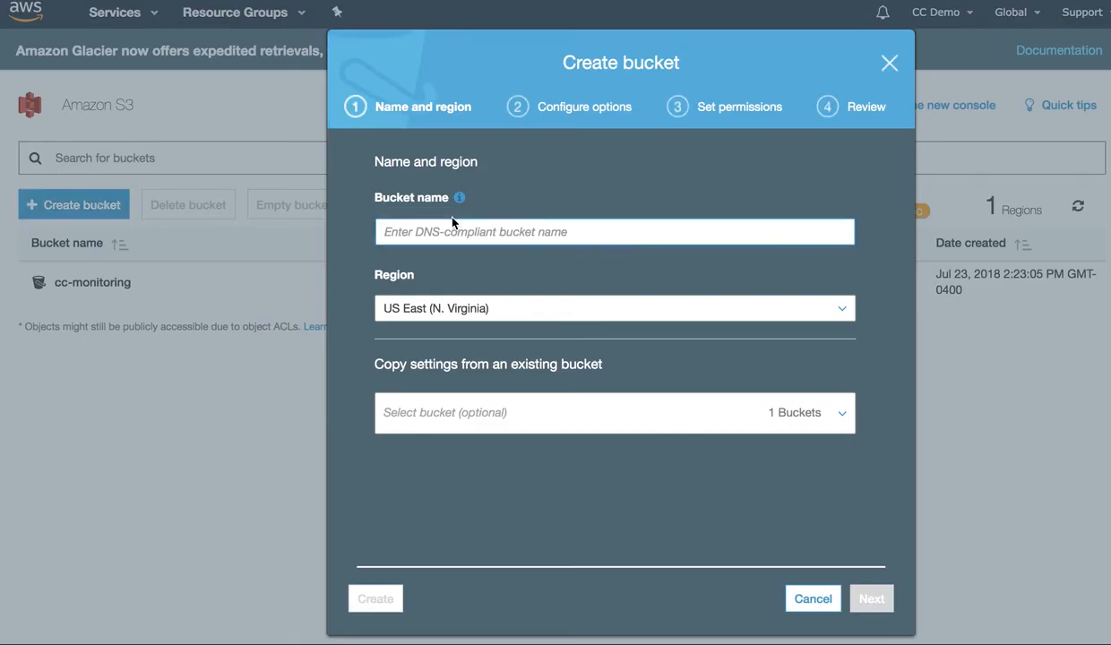
pyautogui.write('test-bucket-')
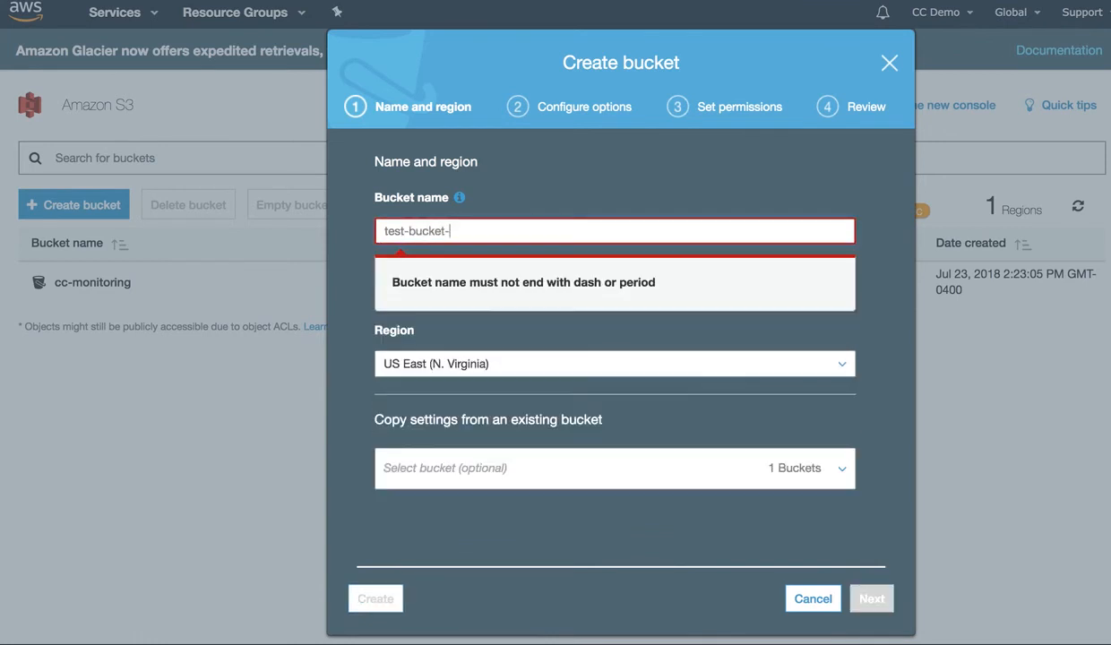
pyautogui.write('monitori')
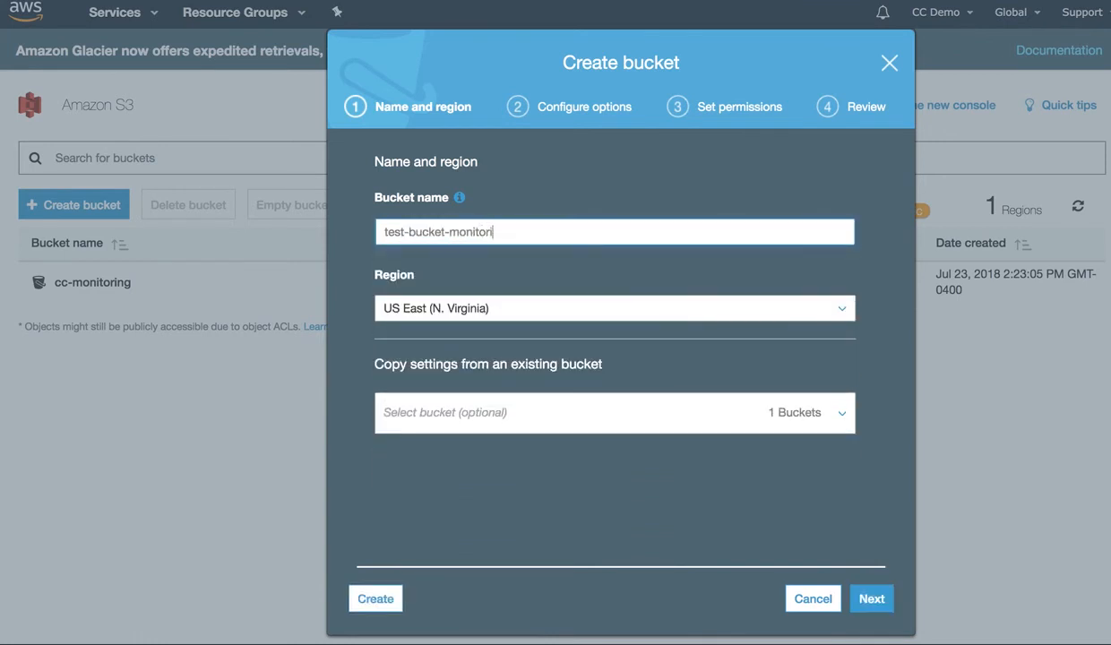
pyautogui.click(871, 599)
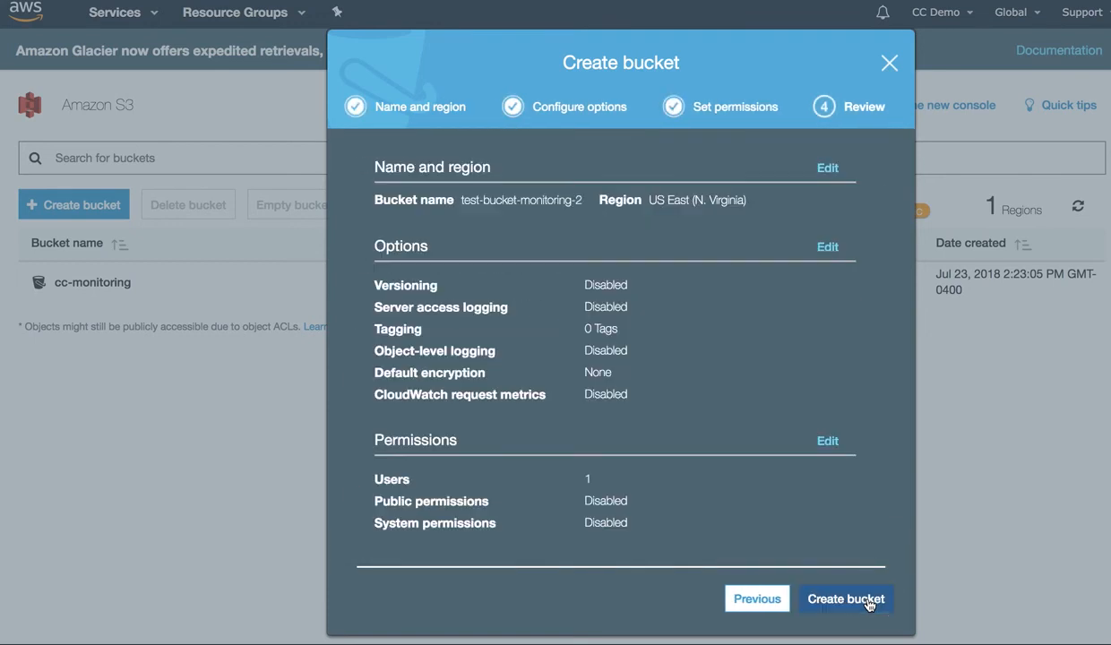
pyautogui.click(846, 598)
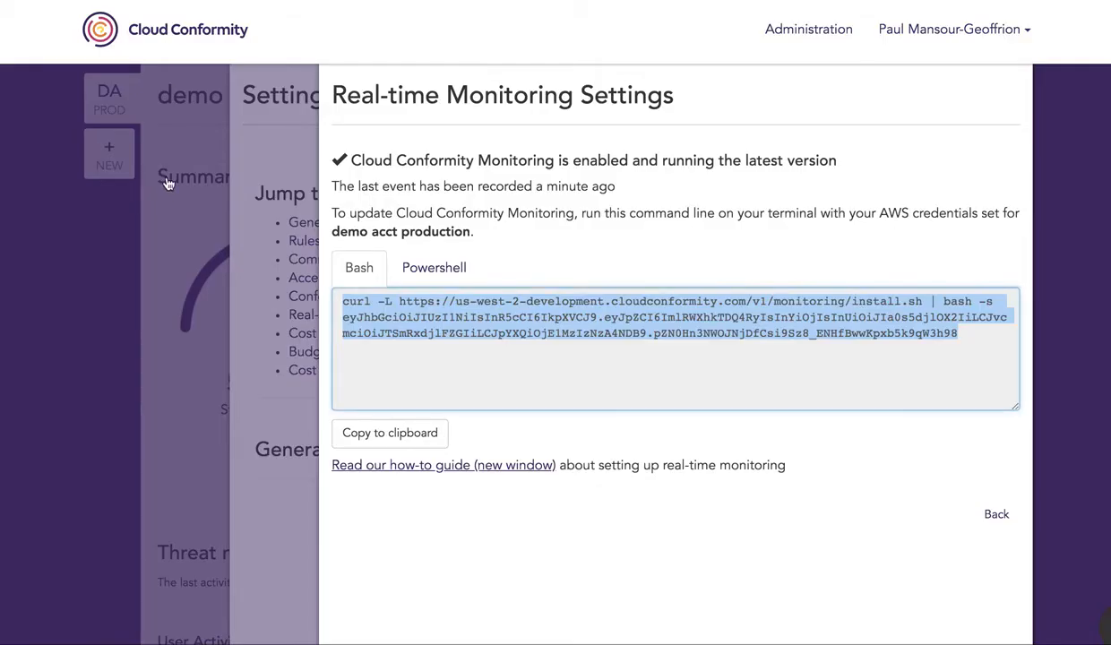
# Close monitoring settings and find the test-bucket-monitoring-2 event in the dashboard's Event Monitoring list.
pyautogui.click(996, 513)
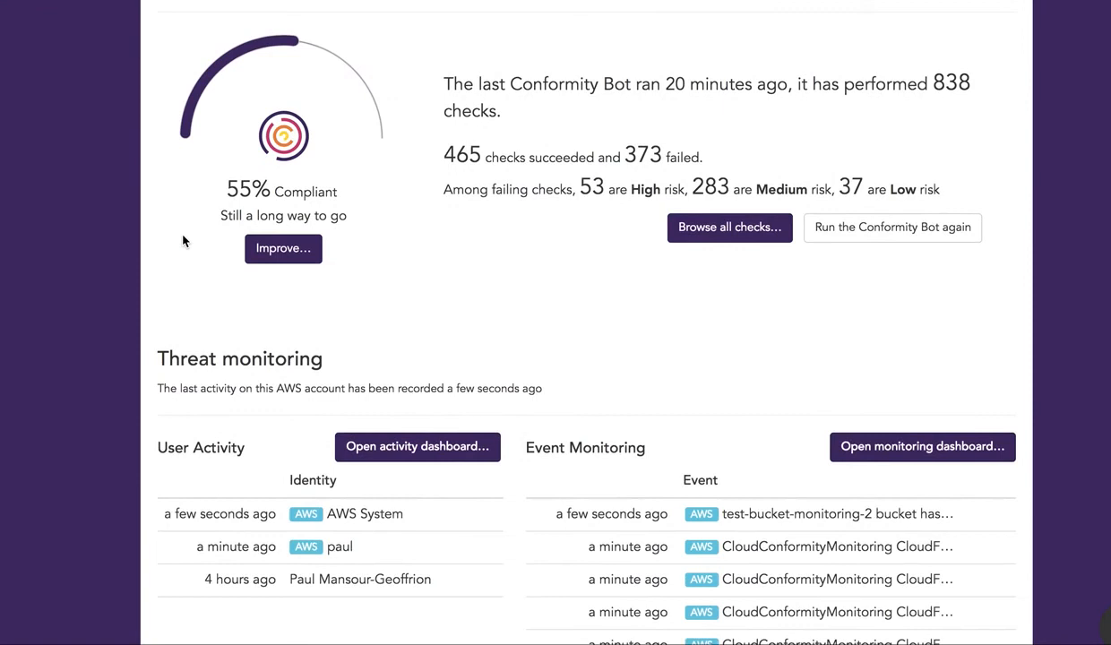
pyautogui.scroll(-3)
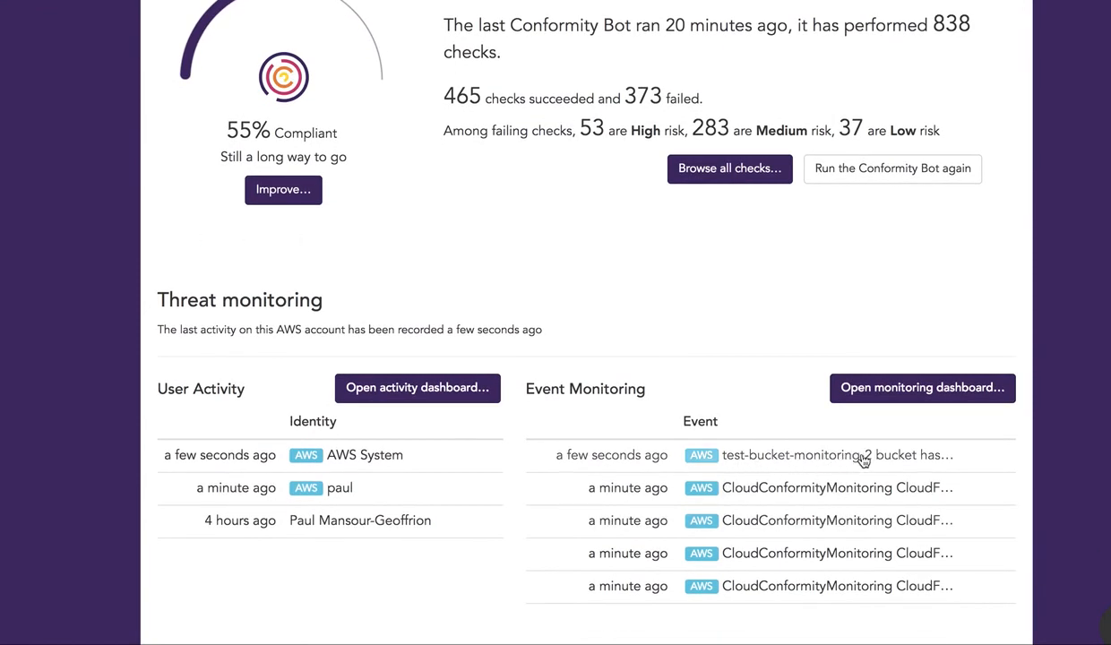
pyautogui.moveTo(900, 466)
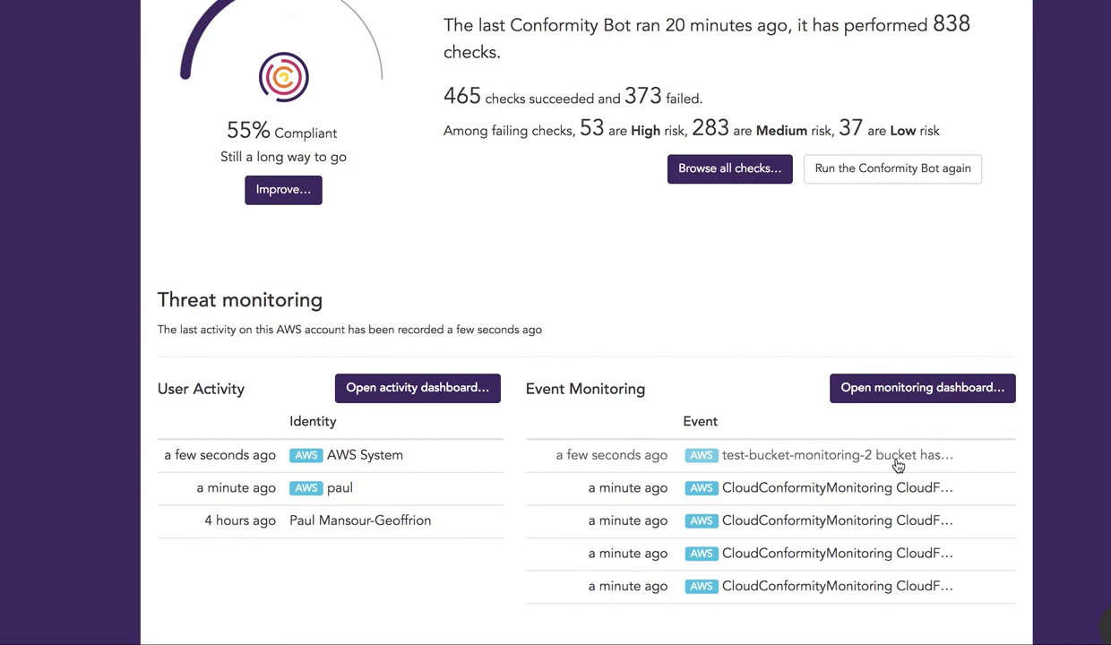